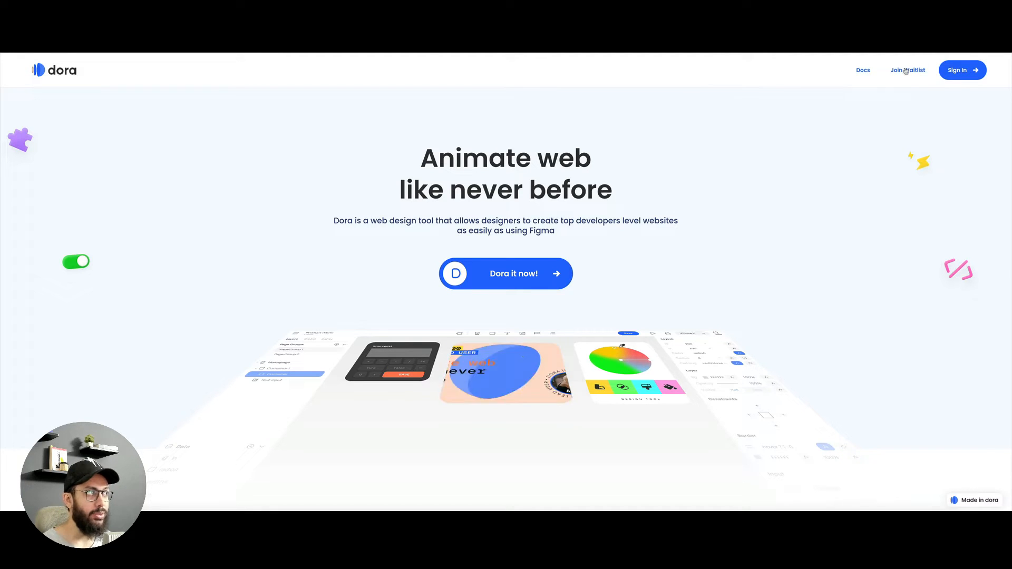
# - Scroll the Dora landing page from the Animate web hero to the Web Keyframe section
pyautogui.click(961, 70)
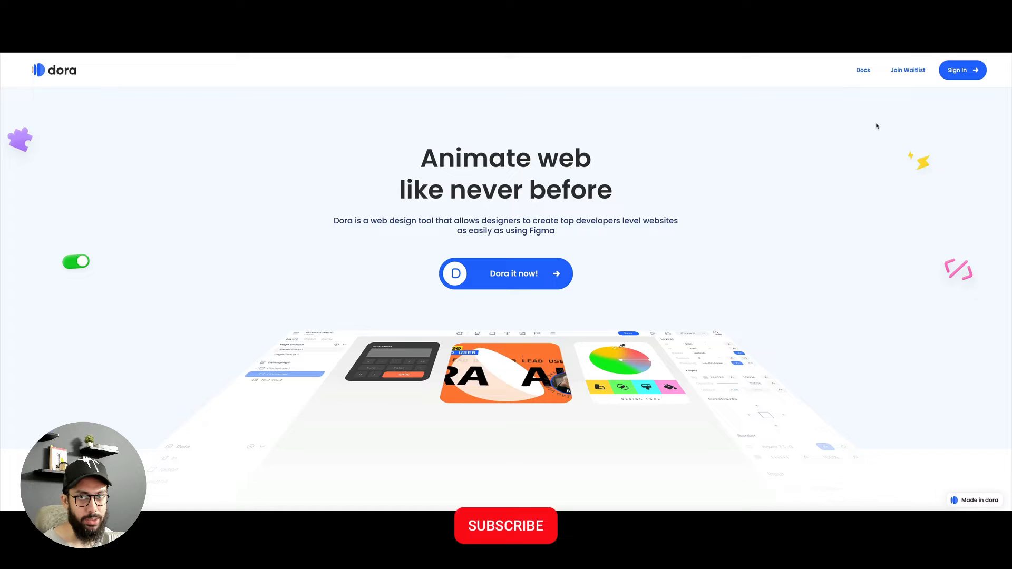
pyautogui.click(506, 526)
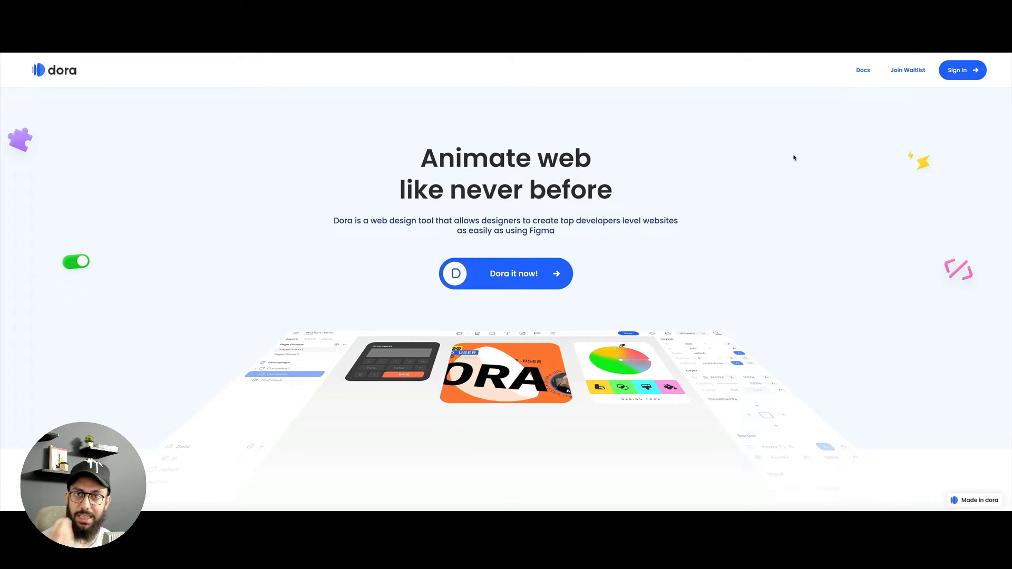
pyautogui.scroll(-3)
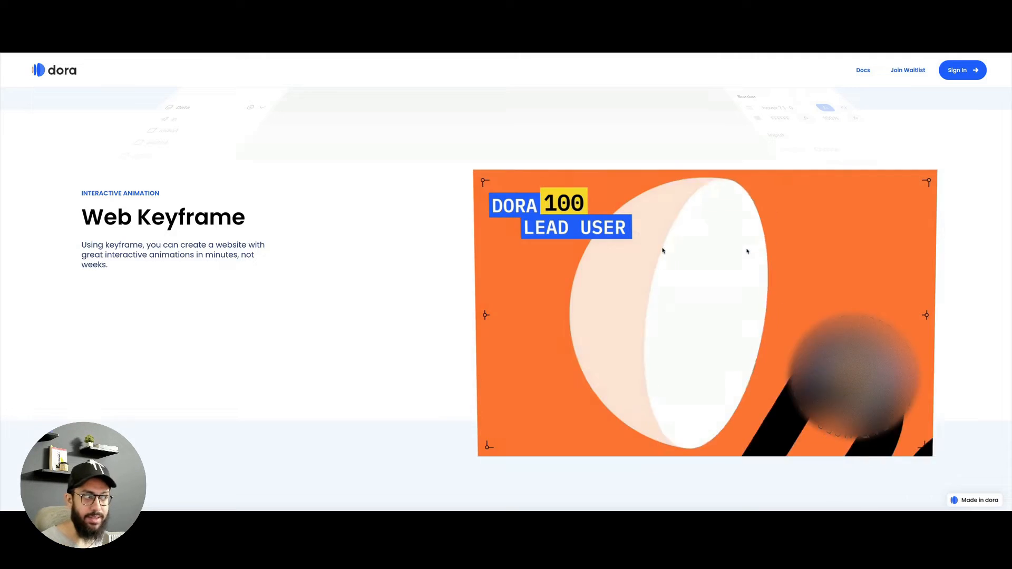
# - Scroll past the Constraint Layout demo to the desktop, phone, tablet and watch sneaker mockups
pyautogui.scroll(-3)
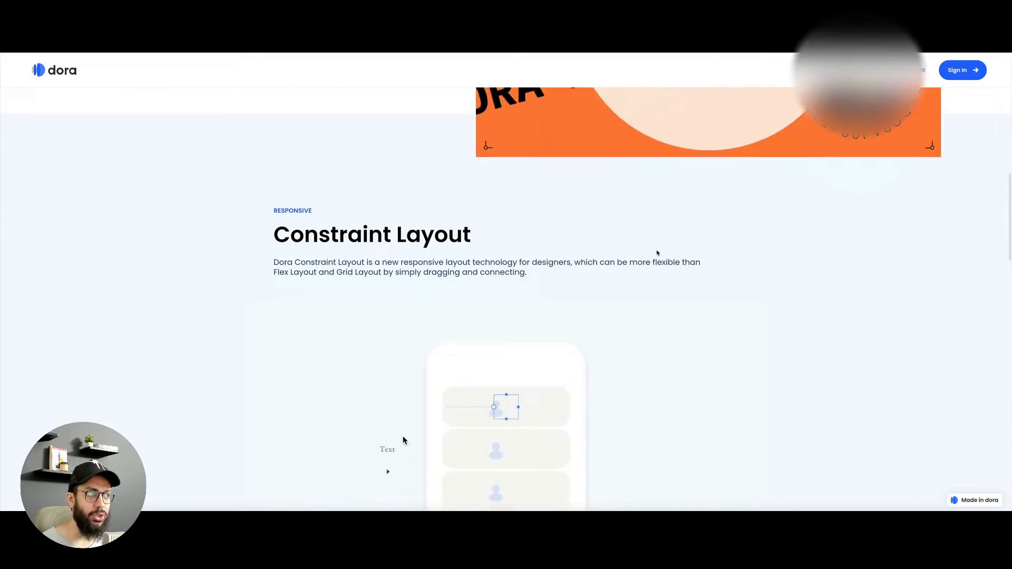
pyautogui.scroll(-3)
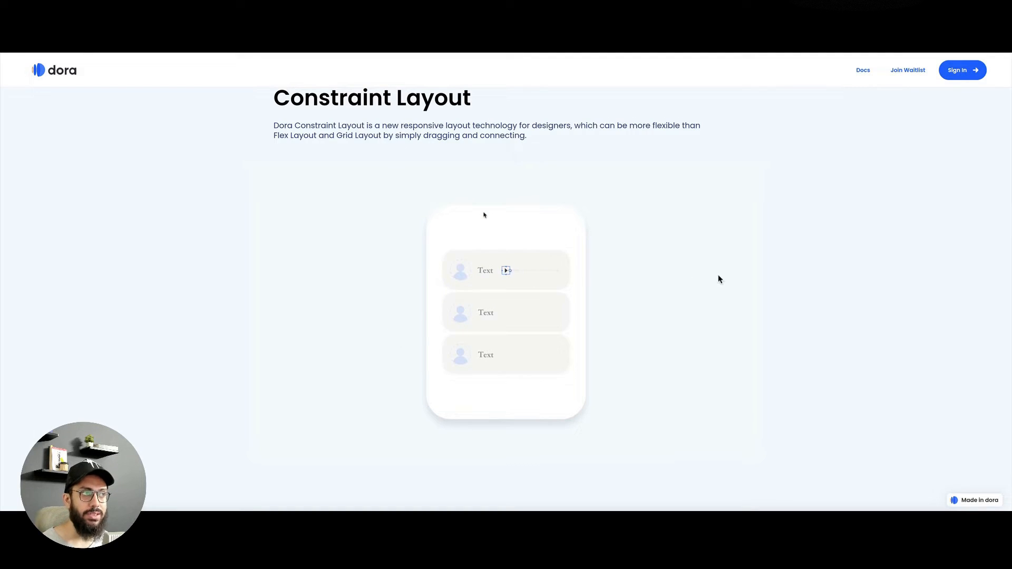
pyautogui.scroll(-3)
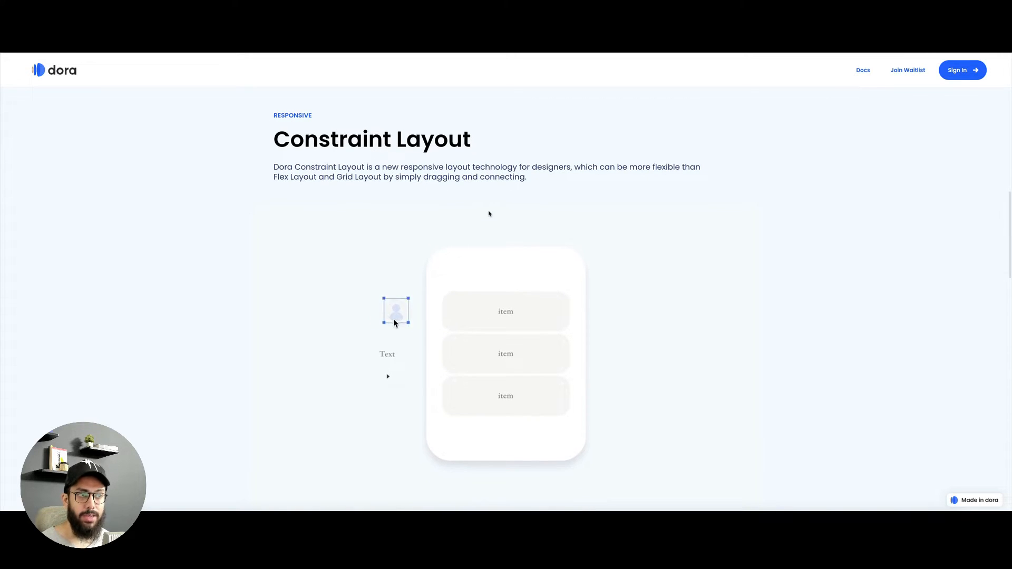
pyautogui.scroll(-3)
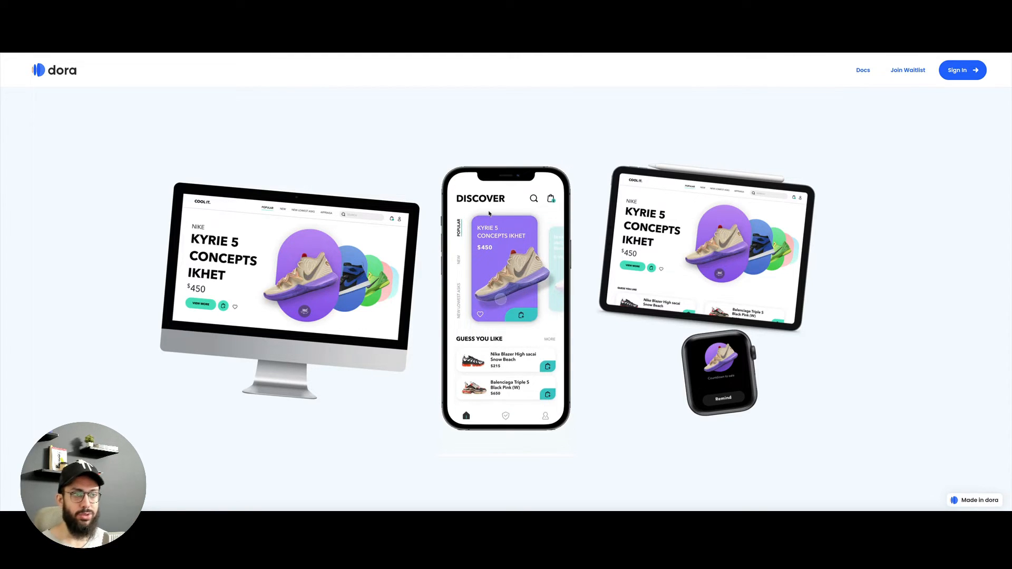
# - Open the House of Gucci showcase site with the golden key headline
pyautogui.click(506, 268)
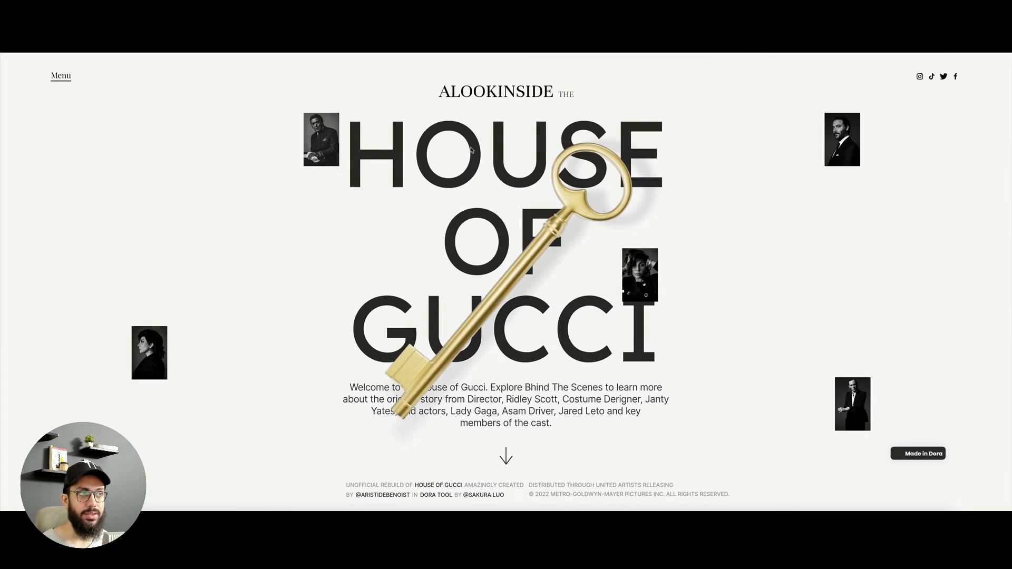
pyautogui.scroll(-3)
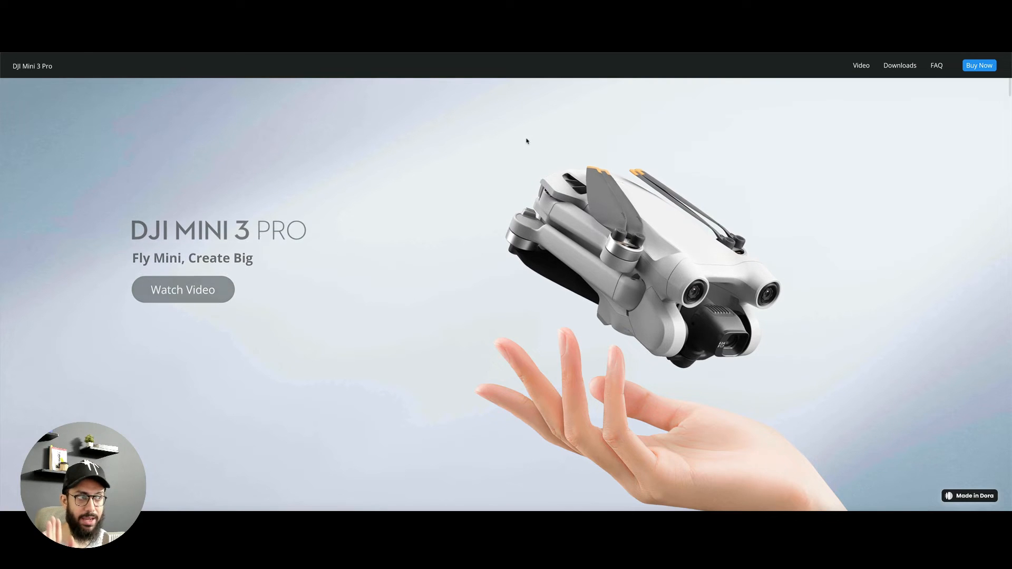
# - Scroll through the DJI Mini 3 Pro animations to reach the iPad Air showcase site
pyautogui.scroll(-3)
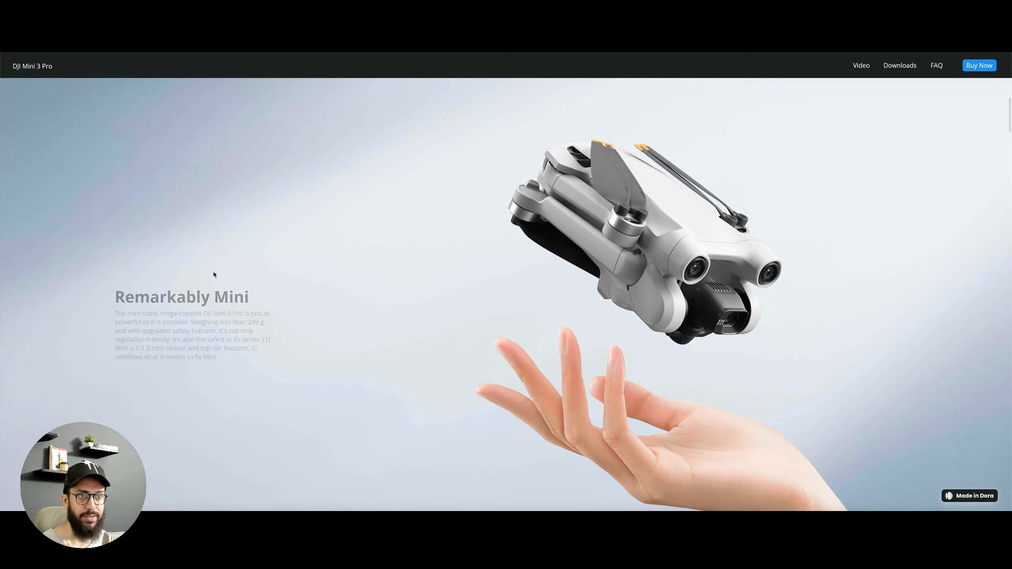
pyautogui.scroll(-3)
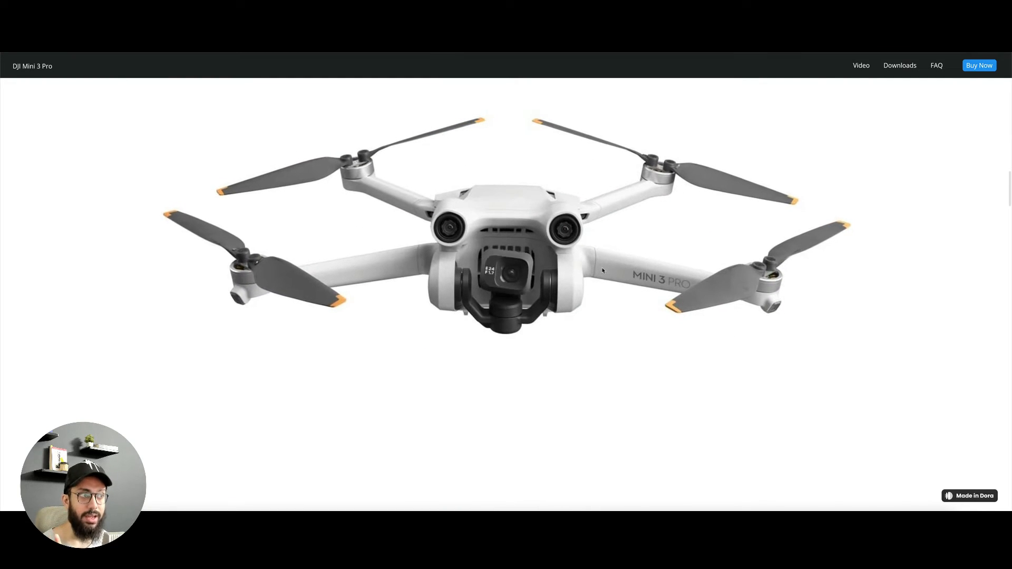
pyautogui.scroll(-3)
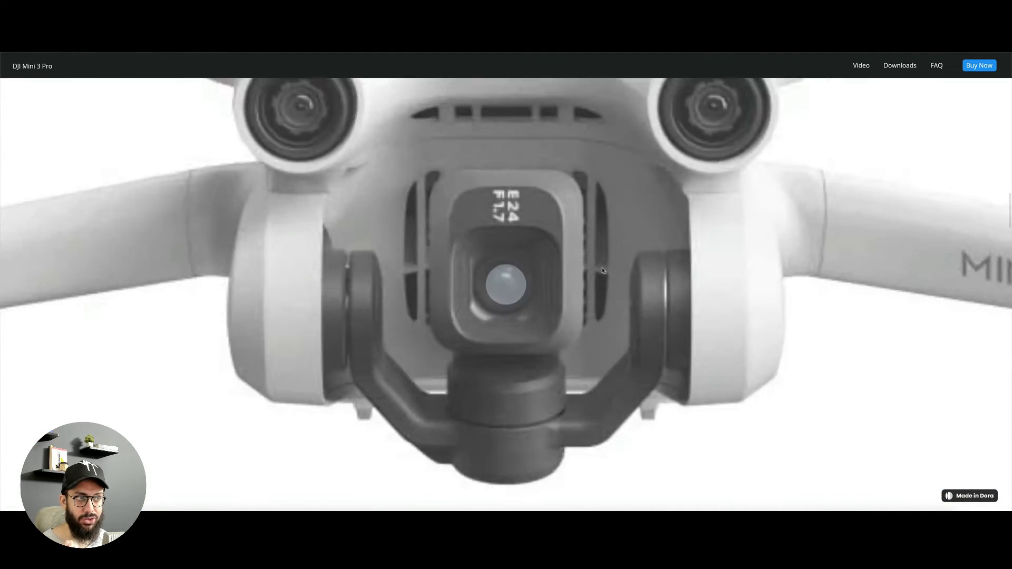
pyautogui.scroll(-3)
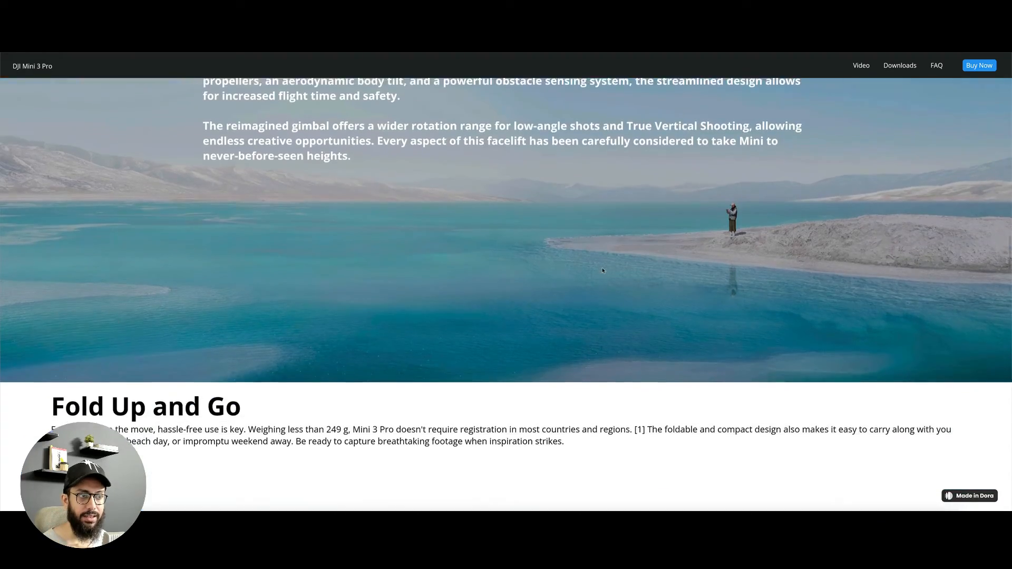
pyautogui.scroll(-3)
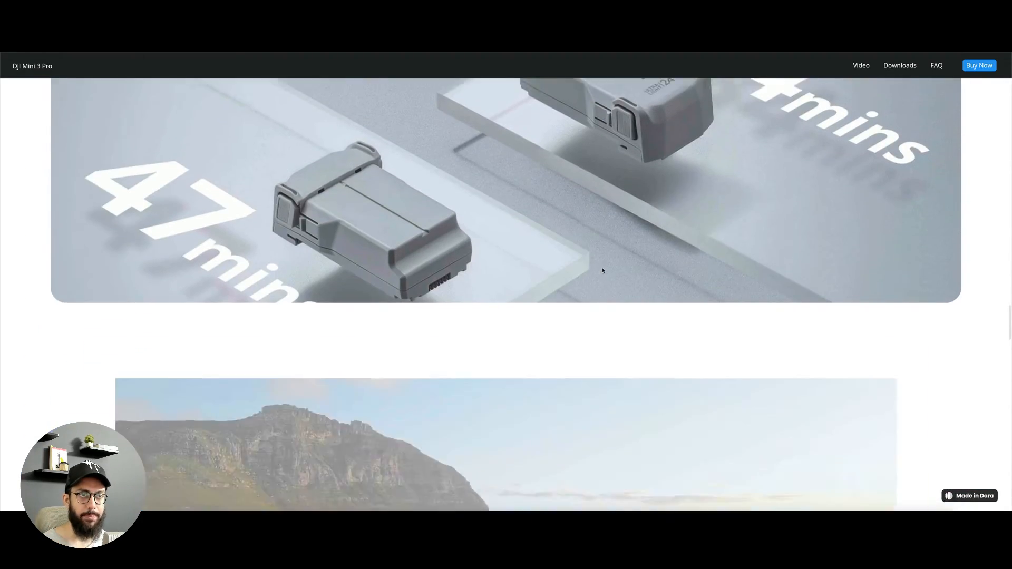
pyautogui.scroll(-3)
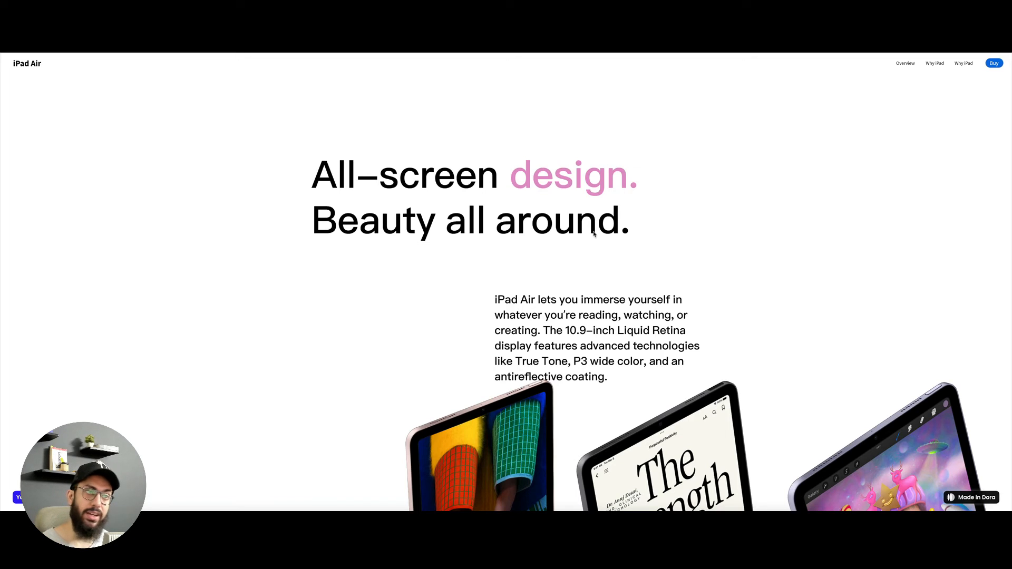
# - Scroll through the iPad Air page animations to reach the iPhone 13 Pro showcase site
pyautogui.scroll(-3)
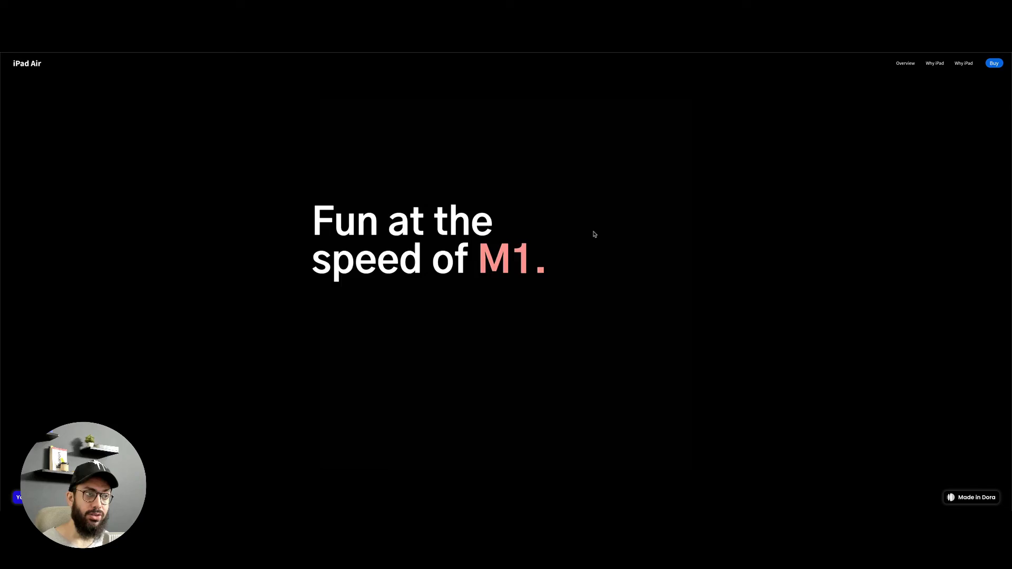
pyautogui.scroll(-3)
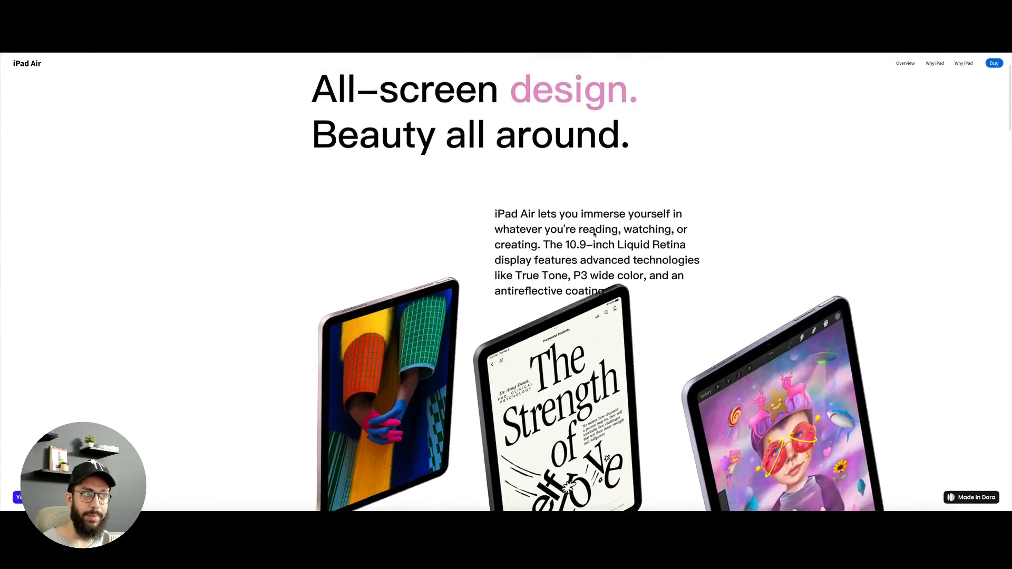
pyautogui.scroll(-3)
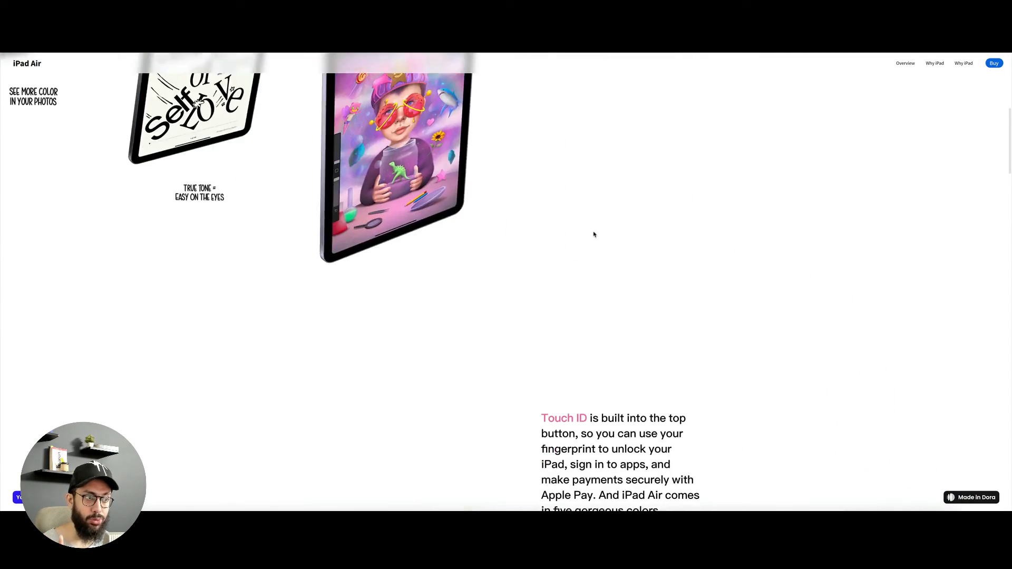
pyautogui.scroll(-3)
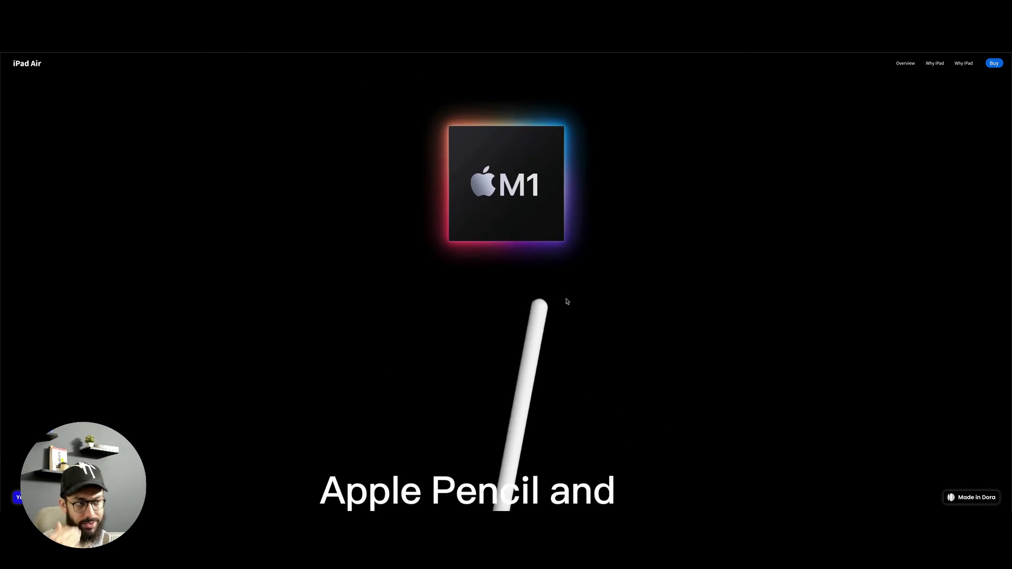
pyautogui.scroll(-3)
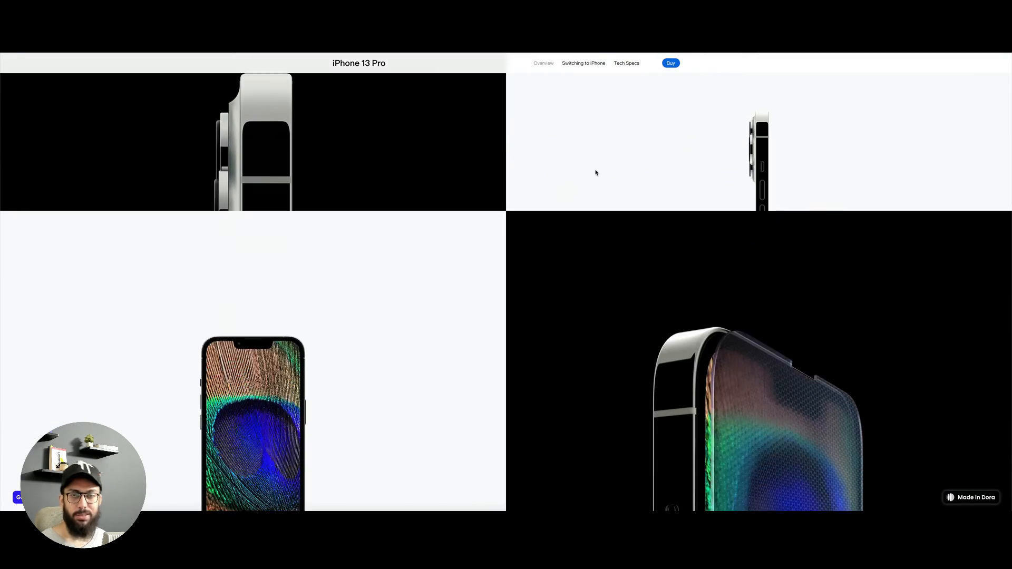
# - Scroll the iPhone 13 Pro site past the camera section to the "Whoa." macrophotography section
pyautogui.scroll(-3)
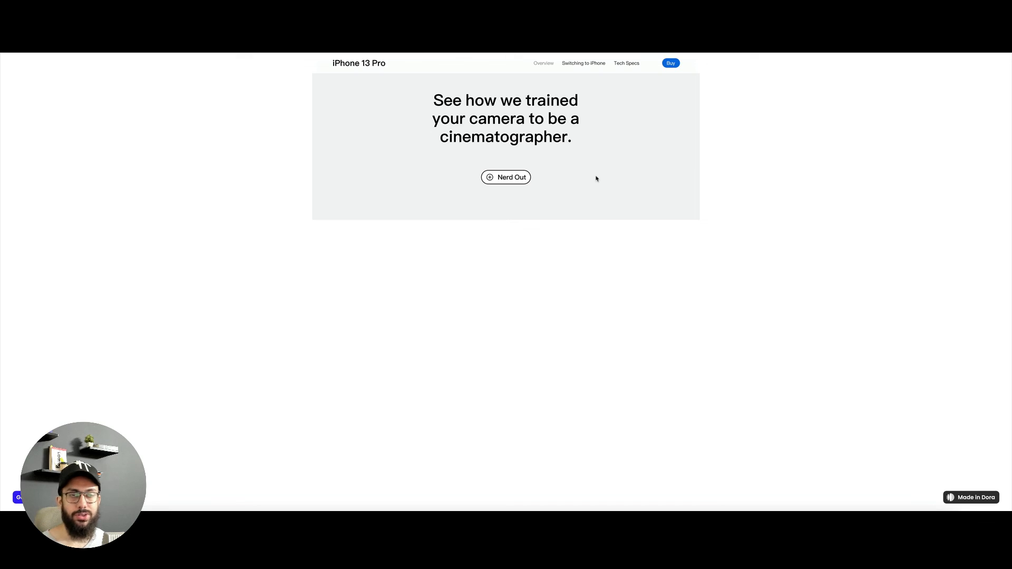
pyautogui.scroll(-3)
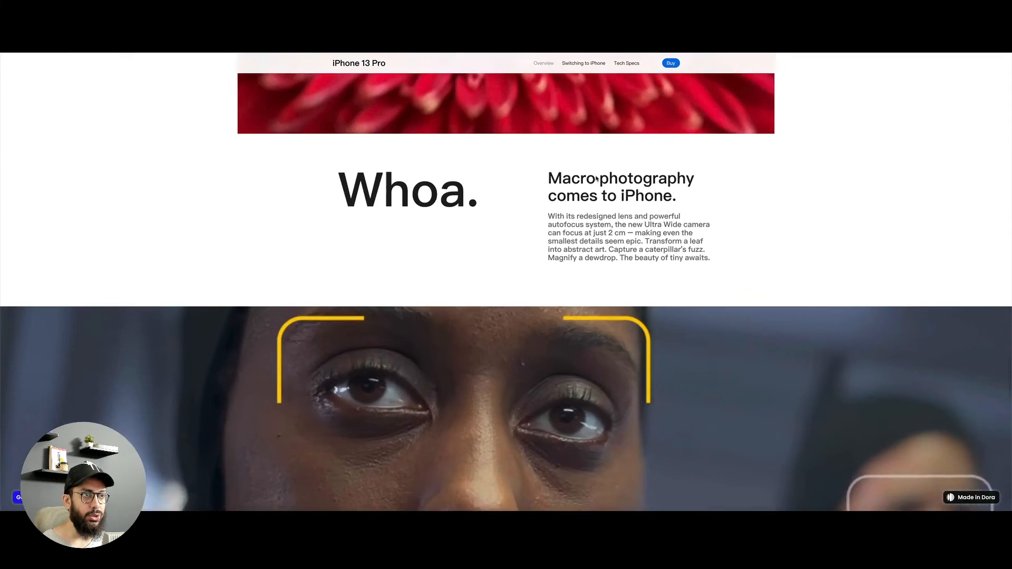